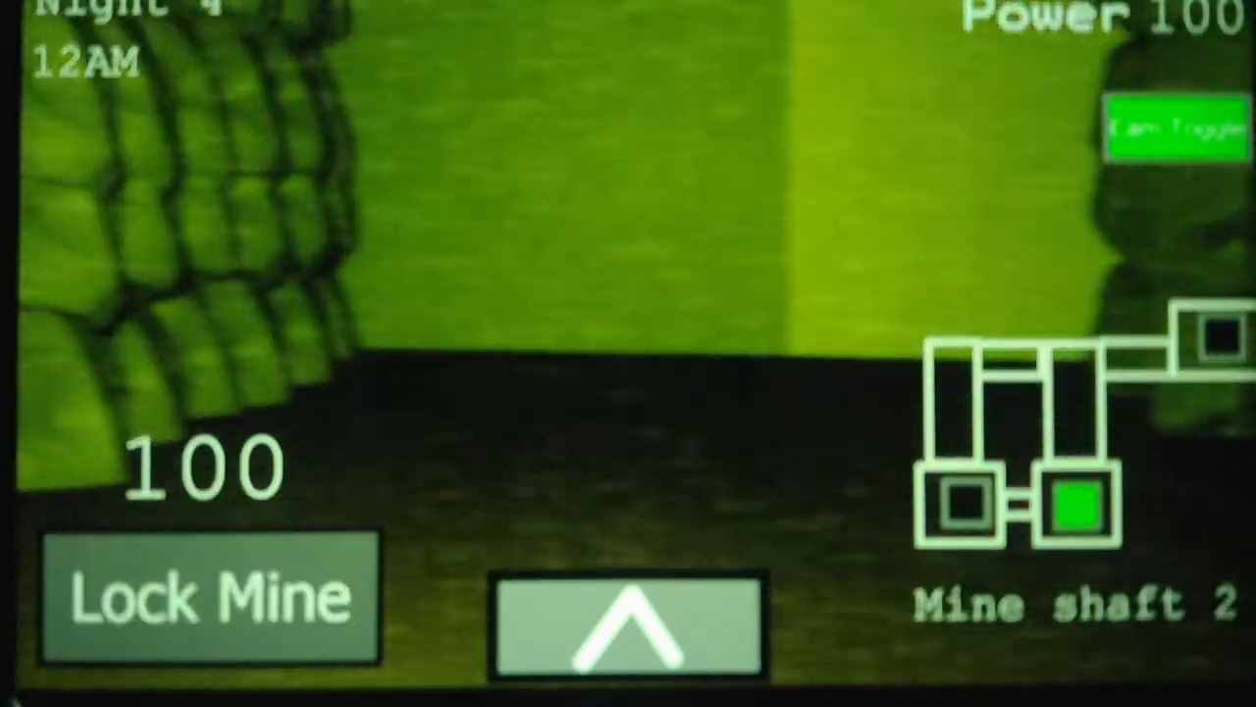
{"action": "left_click", "coordinate": [208, 607]}
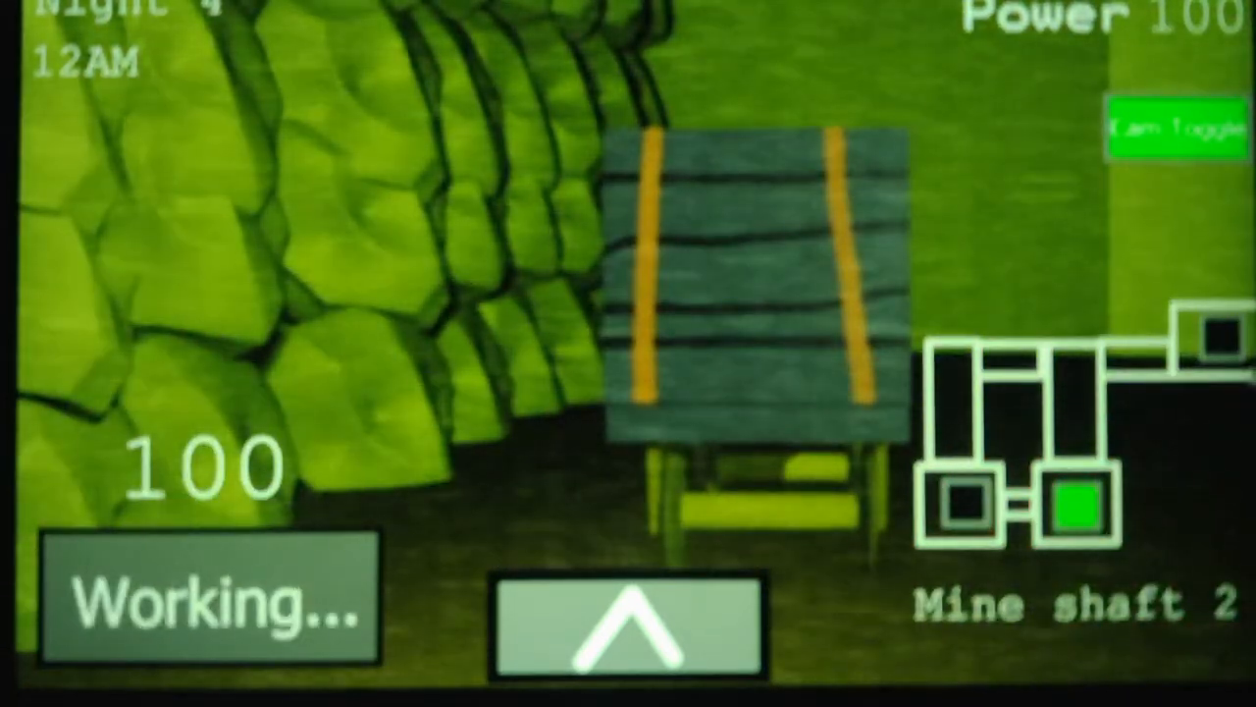